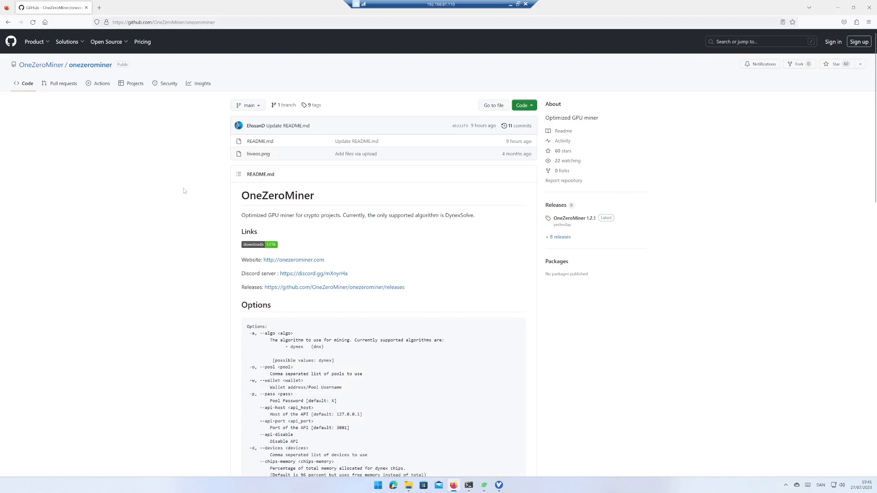
{"action": "mouse_move", "coordinate": [665, 250]}
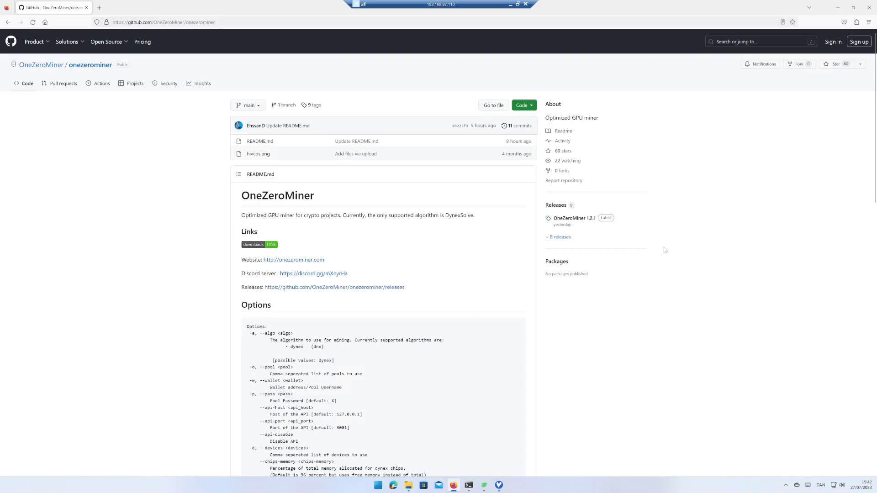
- Download onezerominer-win64-1.2.1.zip from the OneZeroMiner 1.2.1 release assets
{"action": "left_click", "coordinate": [560, 204]}
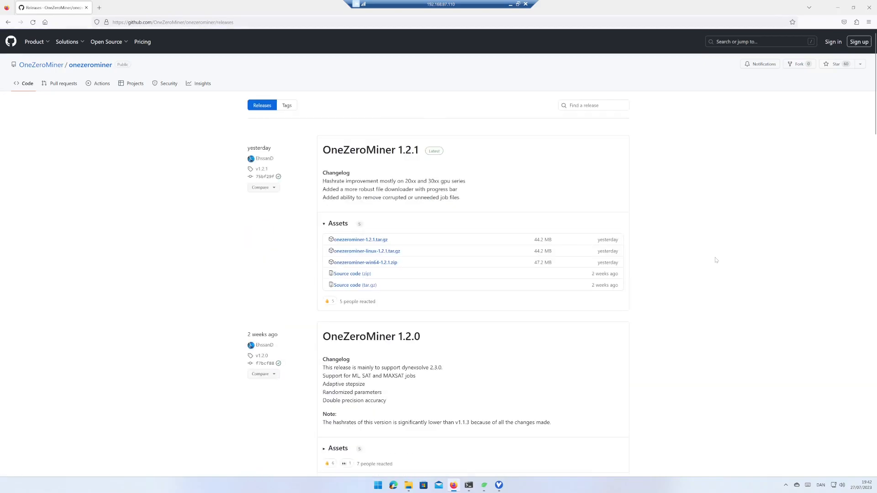
{"action": "mouse_move", "coordinate": [717, 257]}
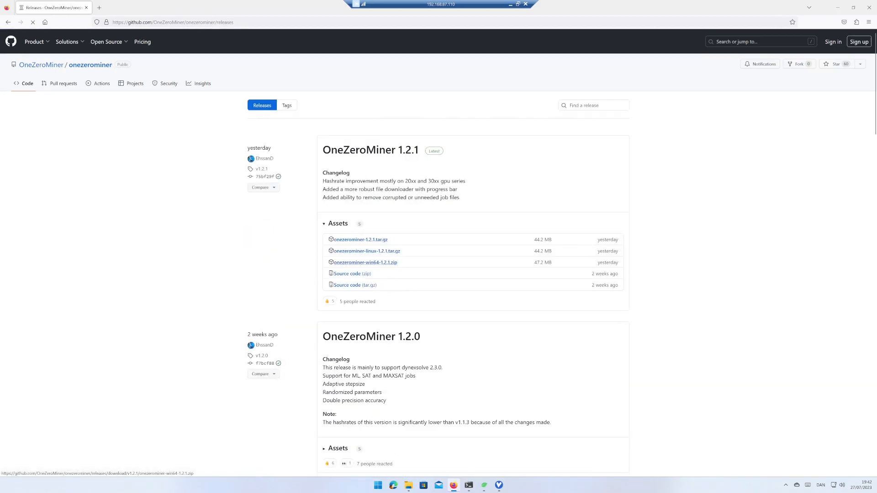
{"action": "left_click", "coordinate": [364, 262]}
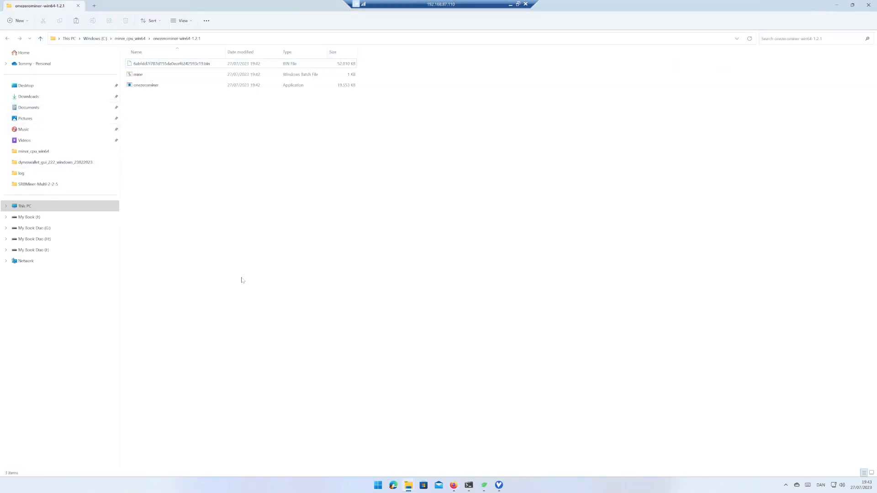
{"action": "mouse_move", "coordinate": [170, 131]}
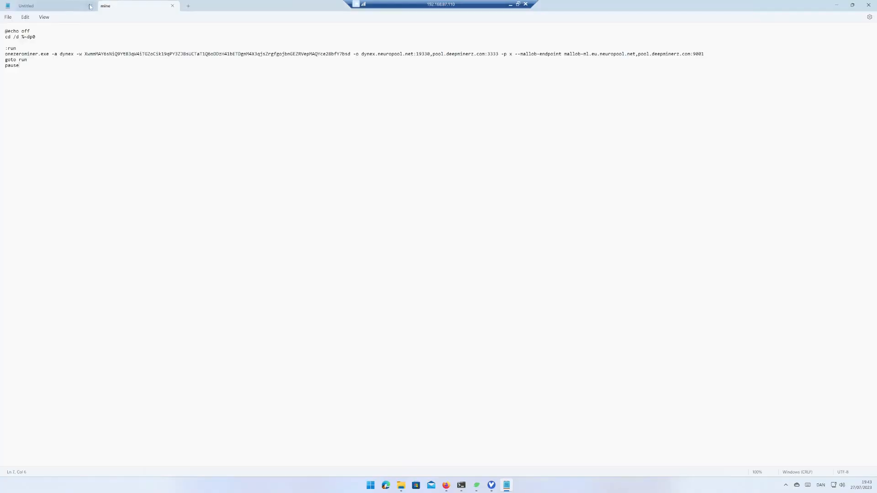
- Replace mine.bat's command with the dnx.mineradnow.space pool, new wallet and mallob endpoint, then save
{"action": "left_click", "coordinate": [89, 5]}
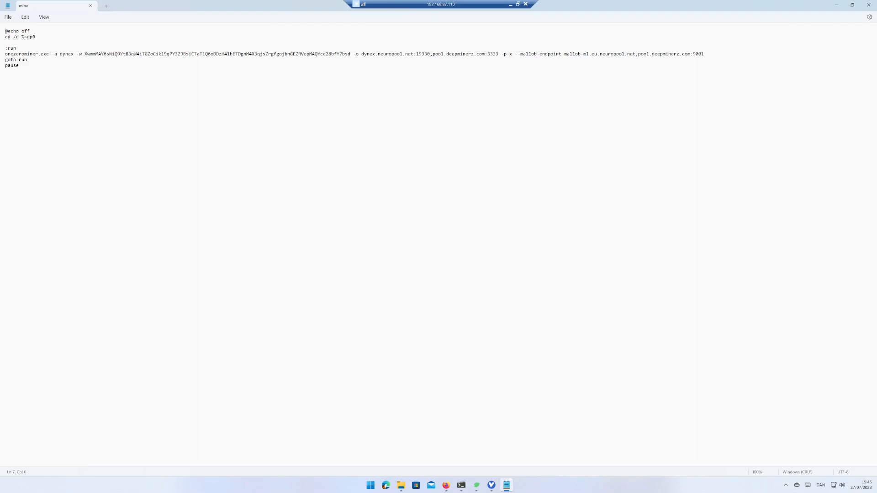
{"action": "key", "text": "ctrl+a"}
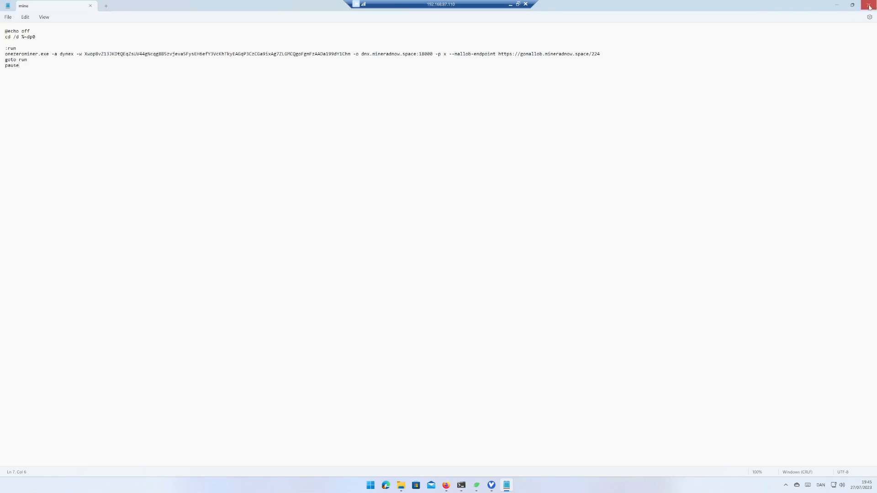
{"action": "right_click", "coordinate": [137, 74]}
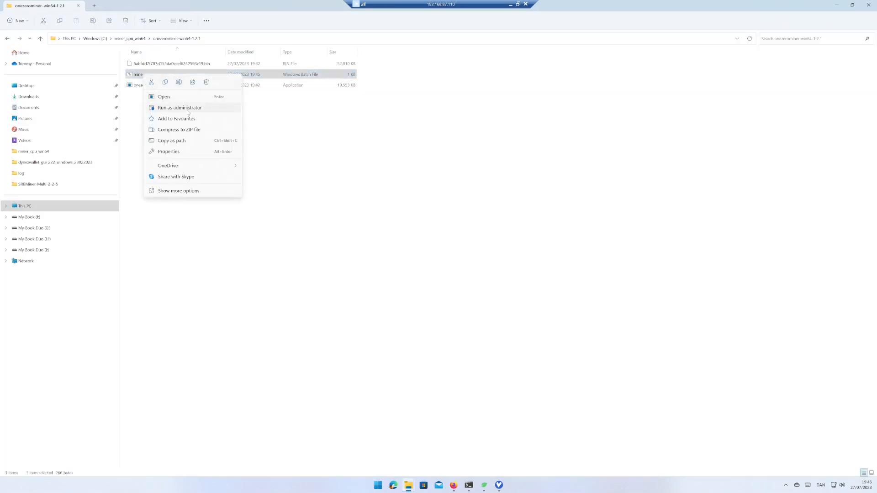
- Launch mine.bat as administrator, getting past the SmartScreen warning with Run anyway
{"action": "left_click", "coordinate": [180, 107]}
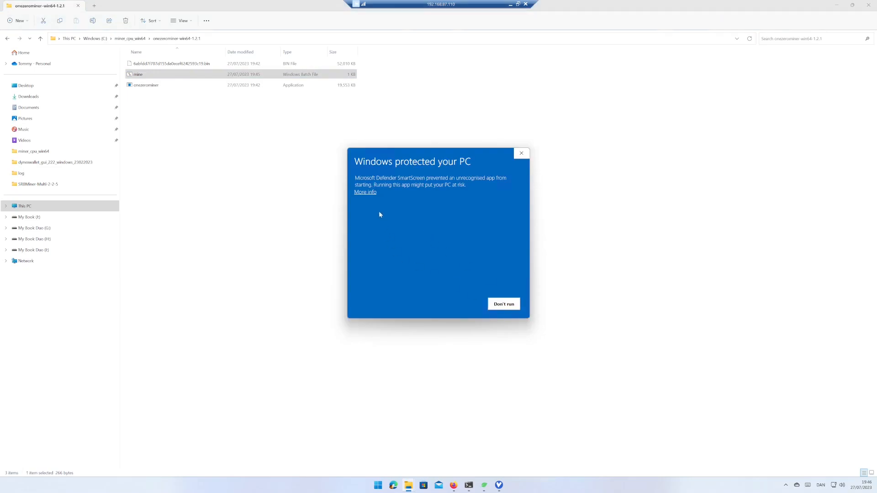
{"action": "left_click", "coordinate": [364, 191]}
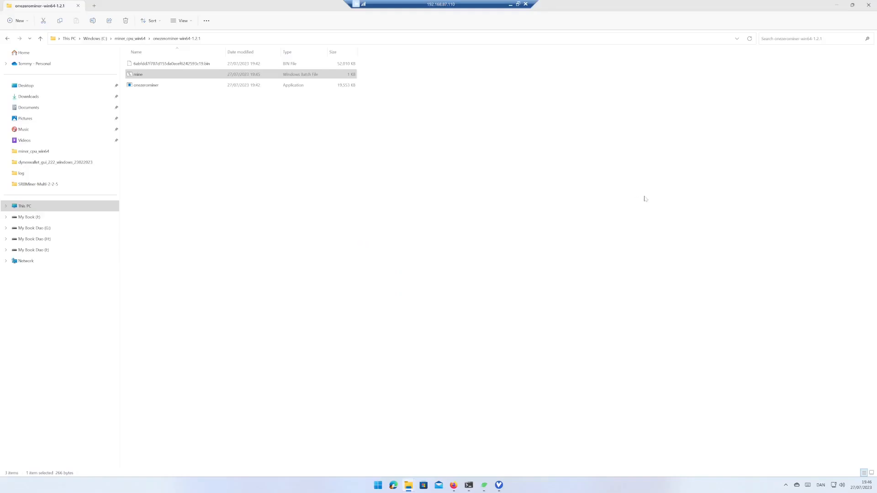
{"action": "double_click", "coordinate": [137, 74]}
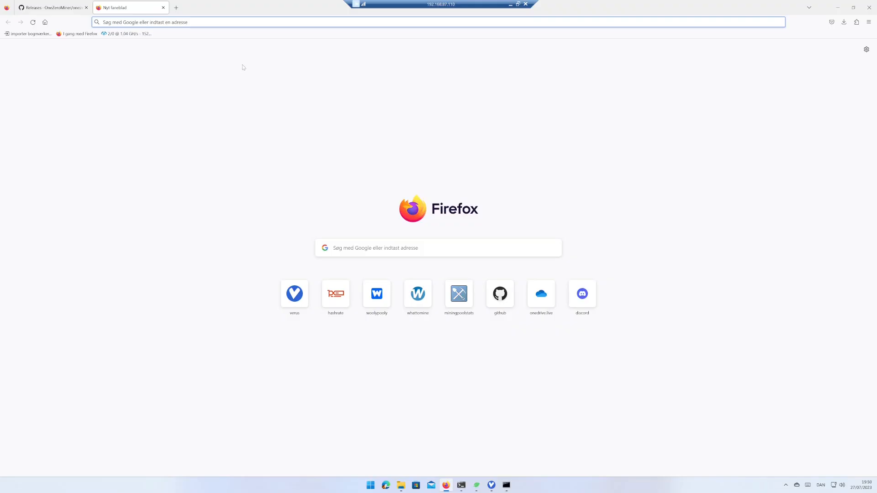
- Search MiningPoolStats for Dynexcoin and go to the mineradnow.space pool site
{"action": "left_click", "coordinate": [458, 294]}
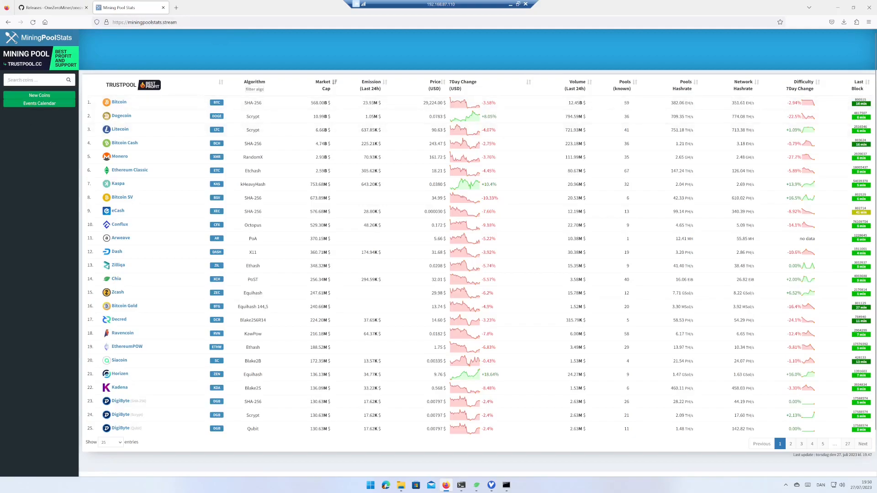
{"action": "type", "text": "dynexcoin"}
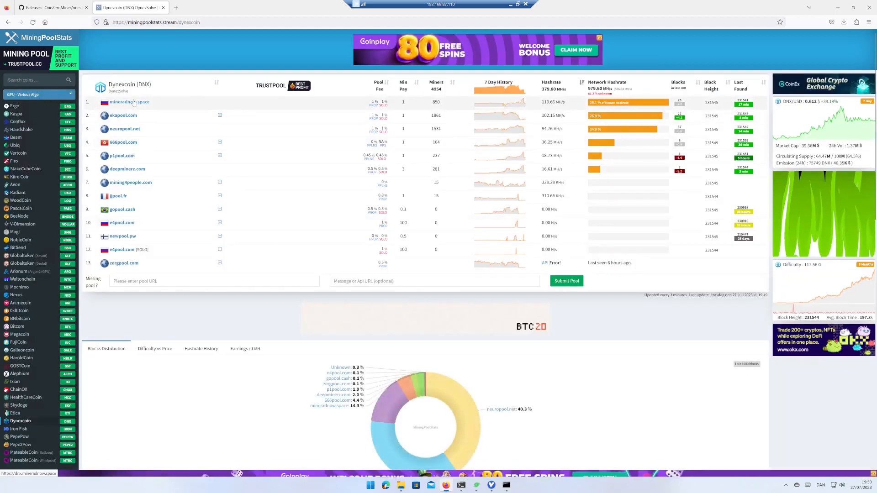
{"action": "left_click", "coordinate": [129, 102]}
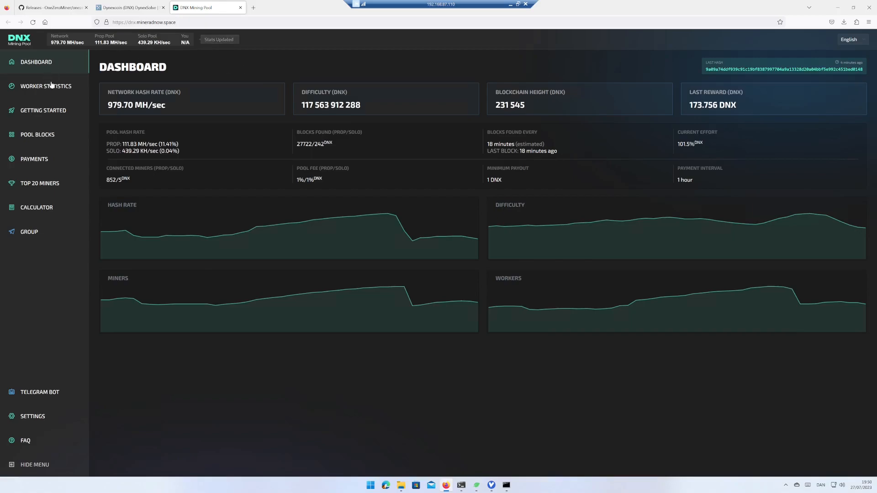
- Look up the wallet in Worker Statistics, showing worker x at 4.20 KH/sec
{"action": "left_click", "coordinate": [46, 86]}
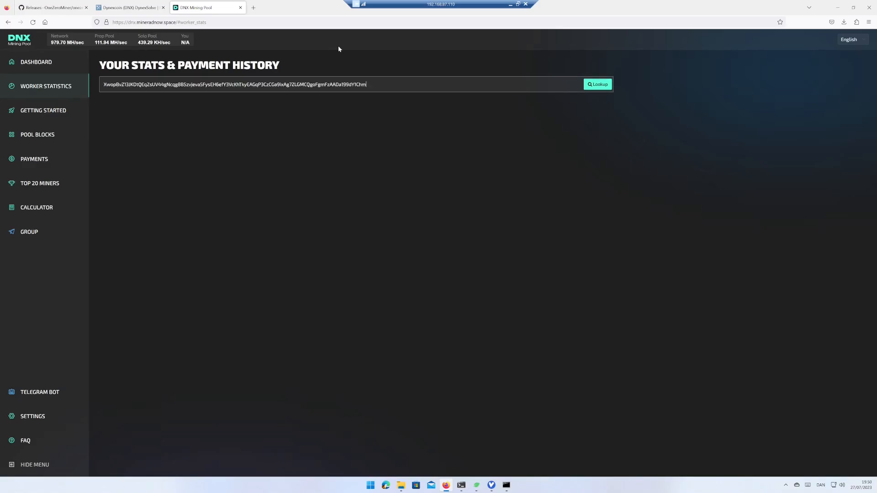
{"action": "left_click", "coordinate": [597, 84]}
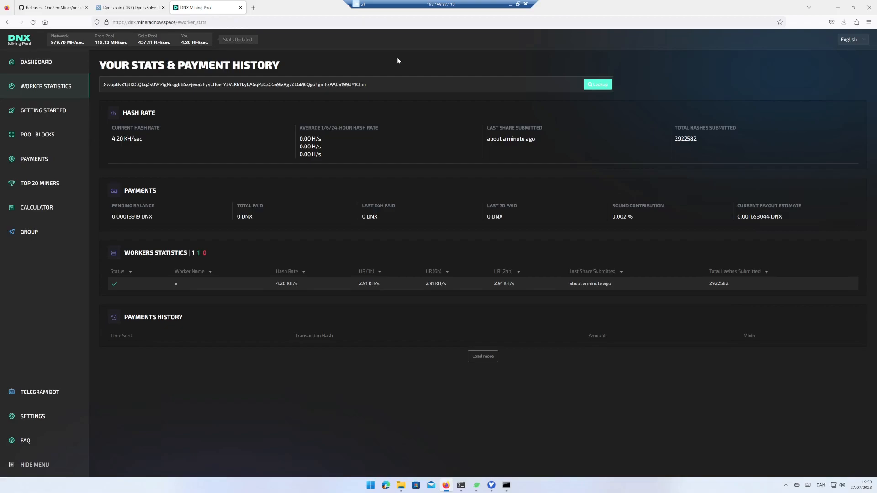
{"action": "mouse_move", "coordinate": [211, 145]}
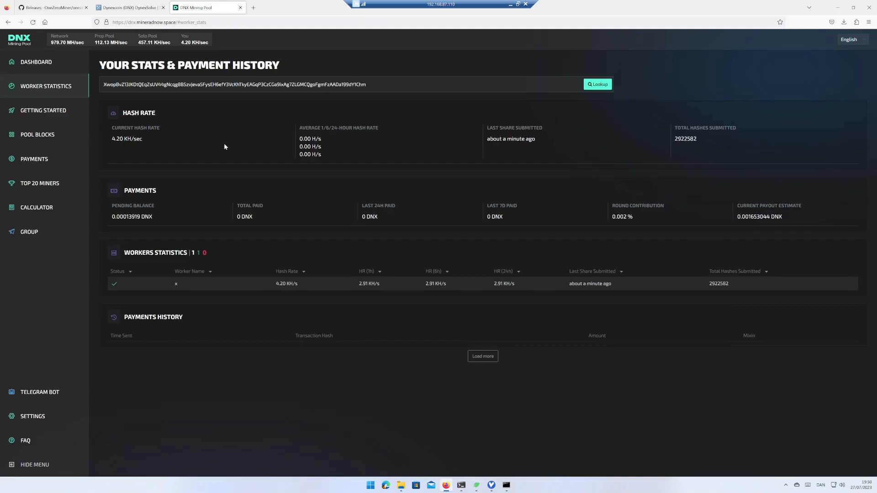
{"action": "mouse_move", "coordinate": [240, 155]}
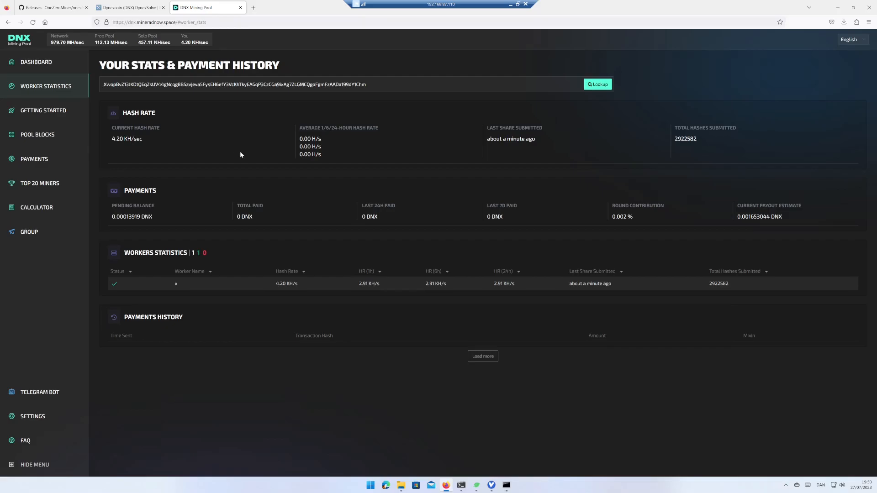